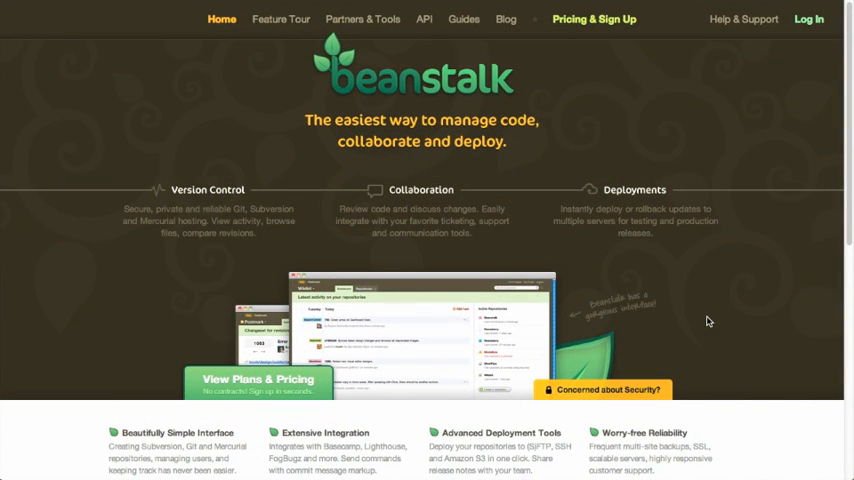
{"action": "mouse_move", "coordinate": [610, 38]}
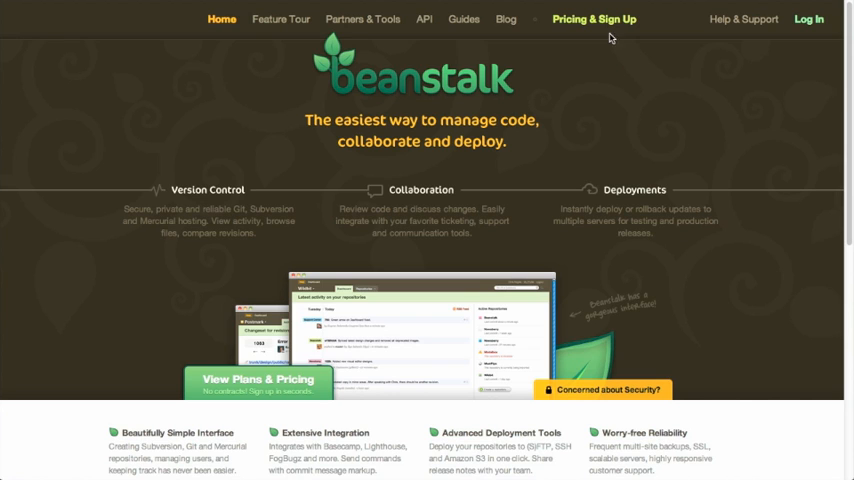
Step: Open Beanstalk's Pricing & Sign Up page and scroll through the Bronze to Diamond plans
{"action": "left_click", "coordinate": [593, 18]}
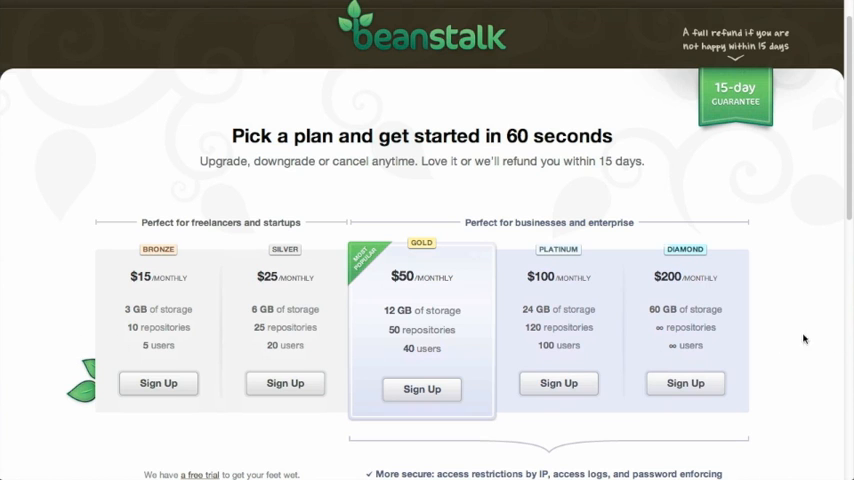
{"action": "scroll", "scroll_direction": "down", "scroll_amount": 3}
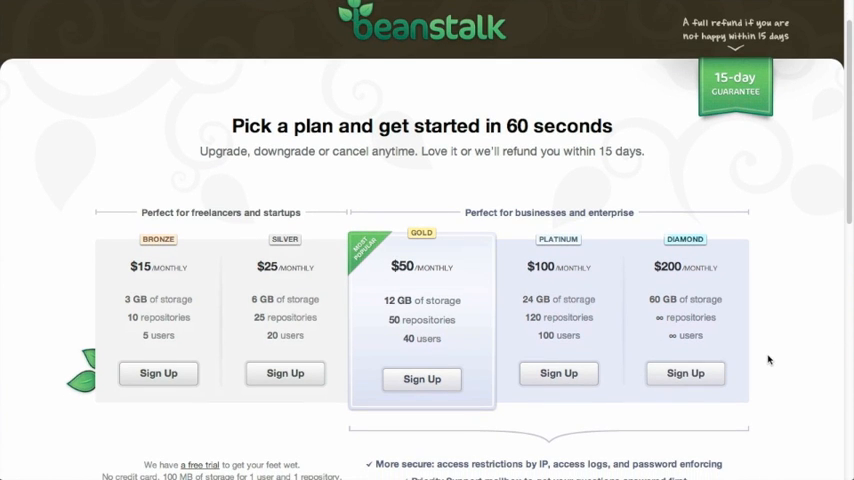
{"action": "scroll", "scroll_direction": "down", "scroll_amount": 3}
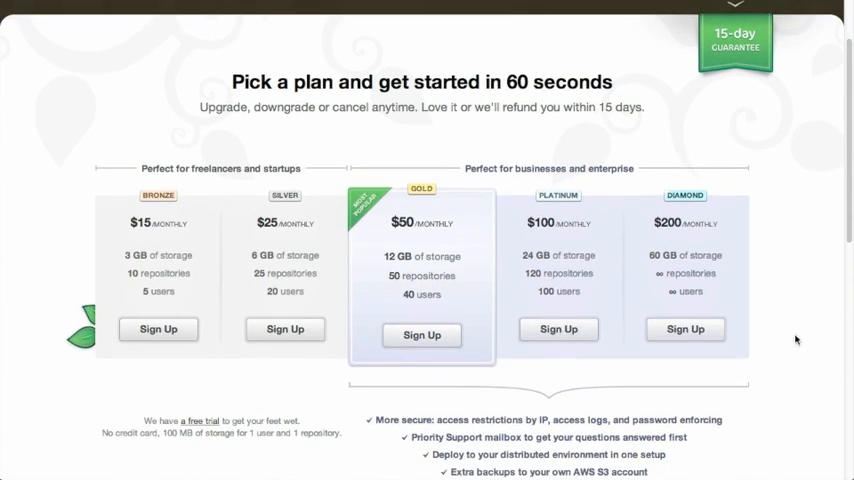
{"action": "mouse_move", "coordinate": [804, 345]}
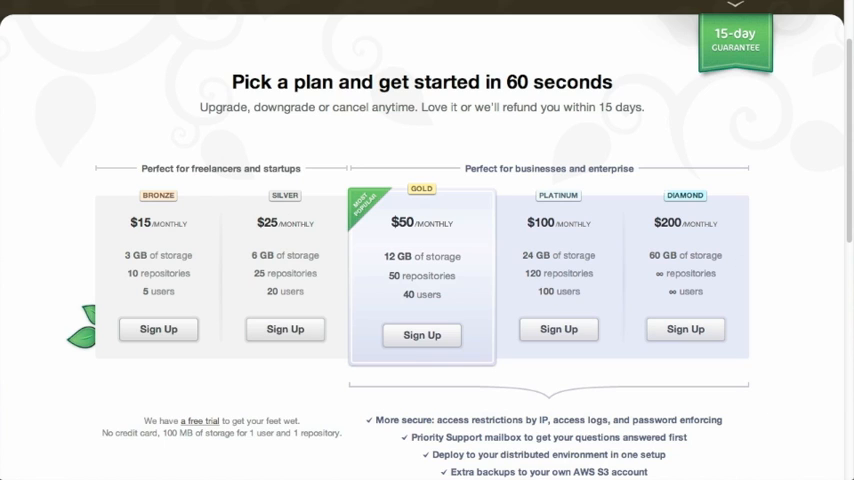
{"action": "mouse_move", "coordinate": [360, 216]}
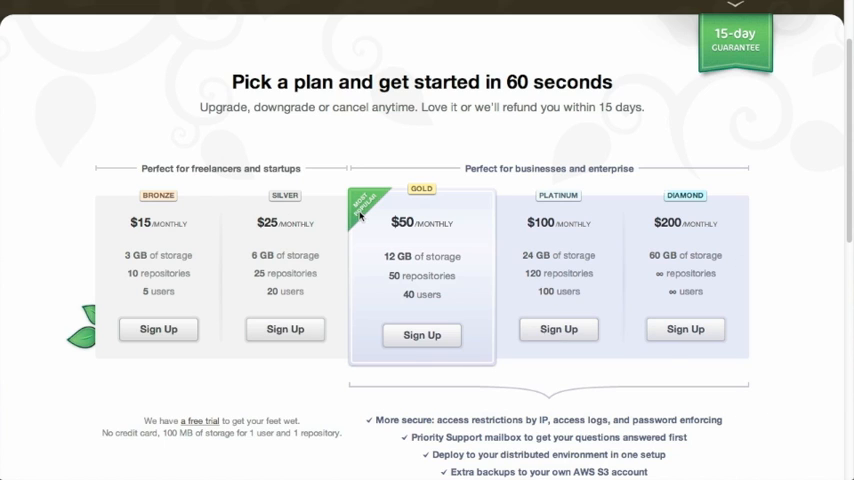
{"action": "mouse_move", "coordinate": [228, 86]}
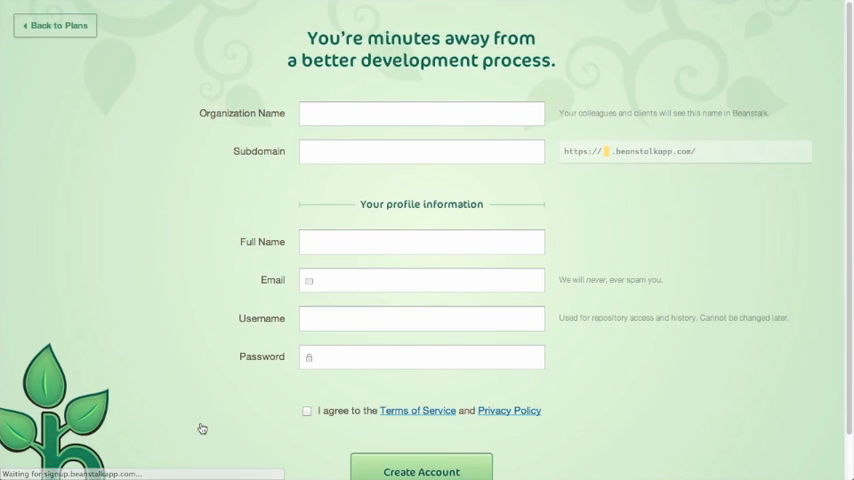
Step: Enter 'Drupalize' as the organization and submit the sign-up form
{"action": "type", "text": "Dr"}
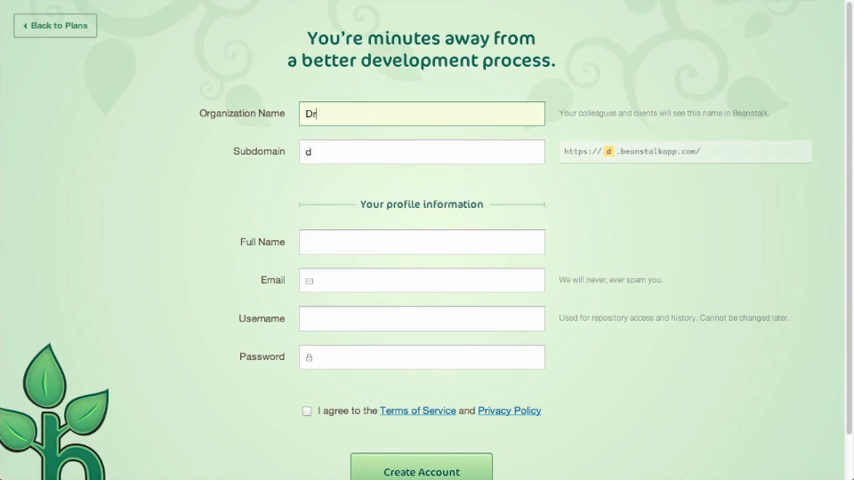
{"action": "type", "text": "upalize.me"}
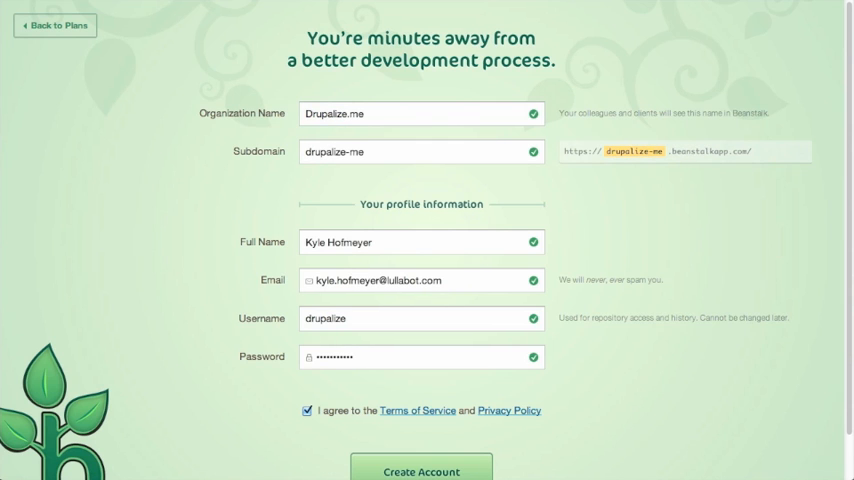
{"action": "left_click", "coordinate": [421, 466]}
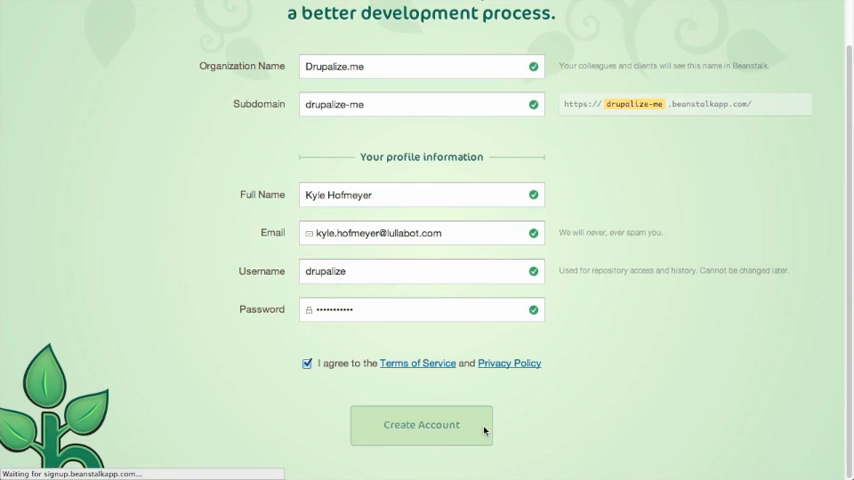
{"action": "left_click", "coordinate": [421, 425]}
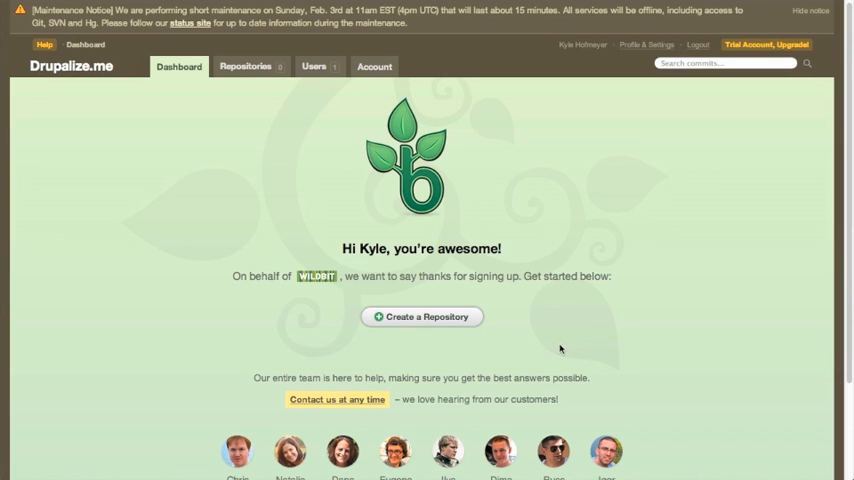
{"action": "mouse_move", "coordinate": [642, 336]}
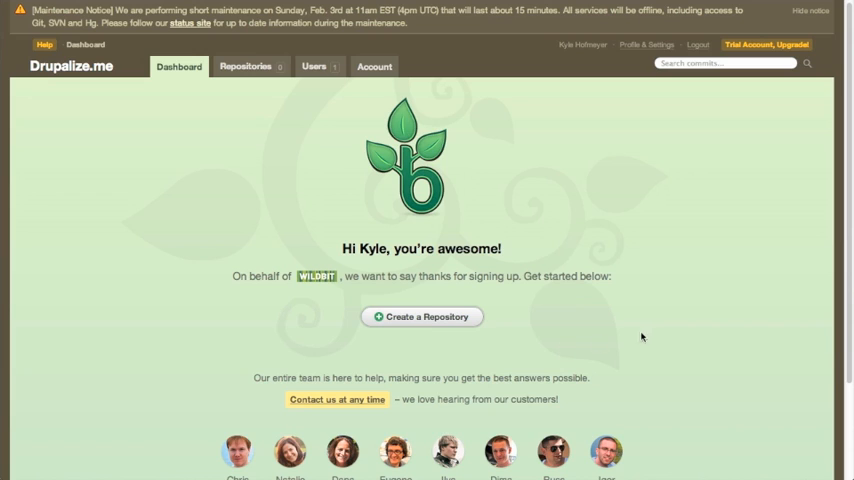
{"action": "mouse_move", "coordinate": [654, 333]}
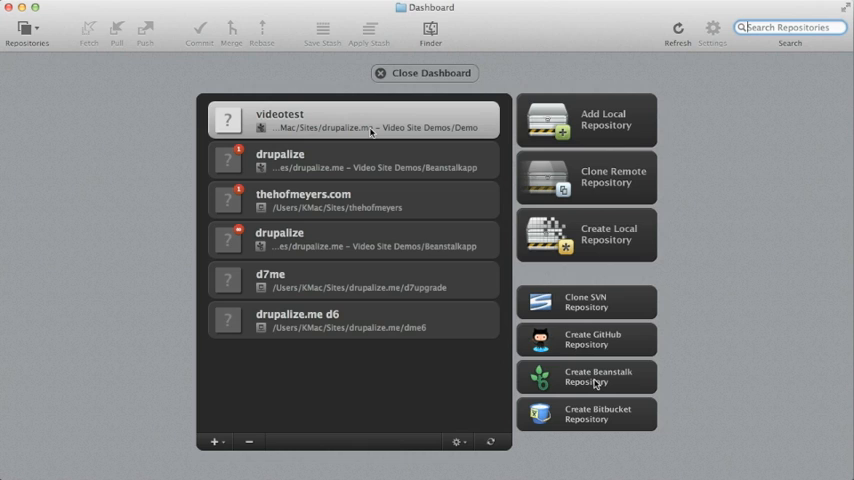
{"action": "mouse_move", "coordinate": [731, 249]}
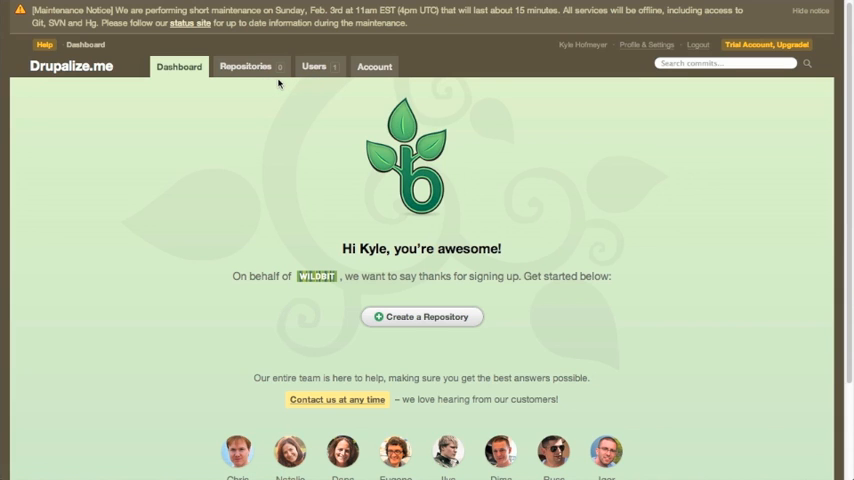
Step: Add a new Git repository named Videotest and accept the default owner permissions
{"action": "left_click", "coordinate": [245, 66]}
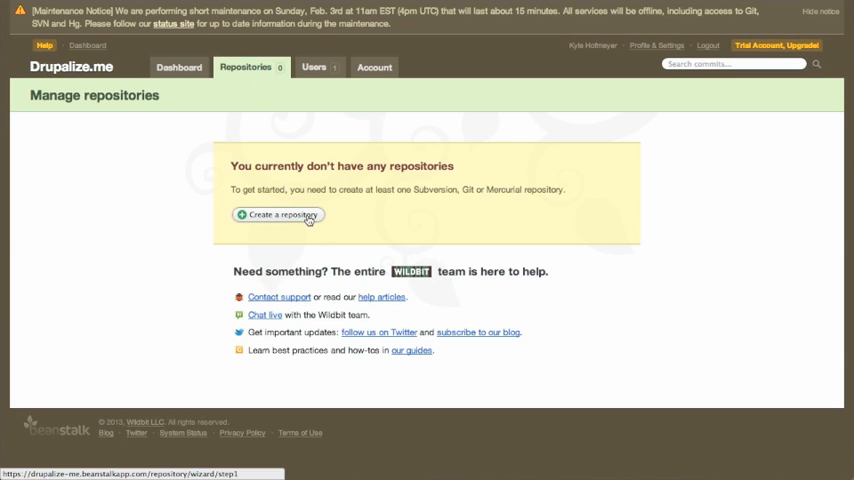
{"action": "left_click", "coordinate": [279, 214]}
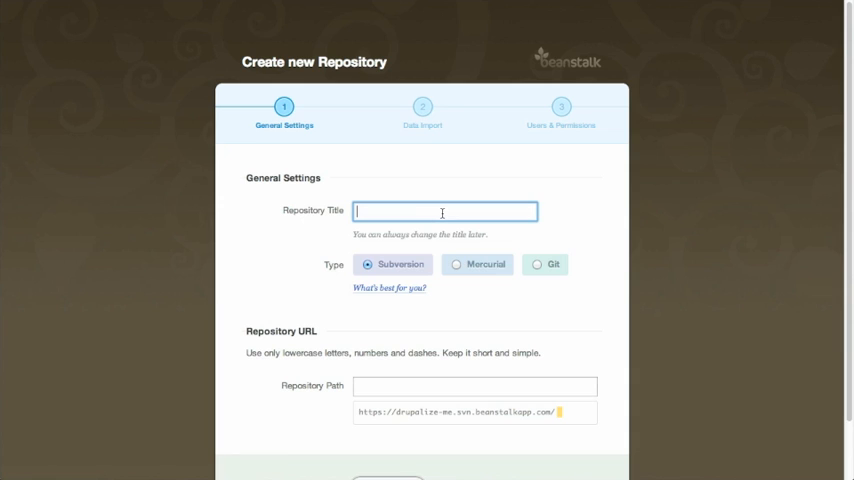
{"action": "type", "text": "Video"}
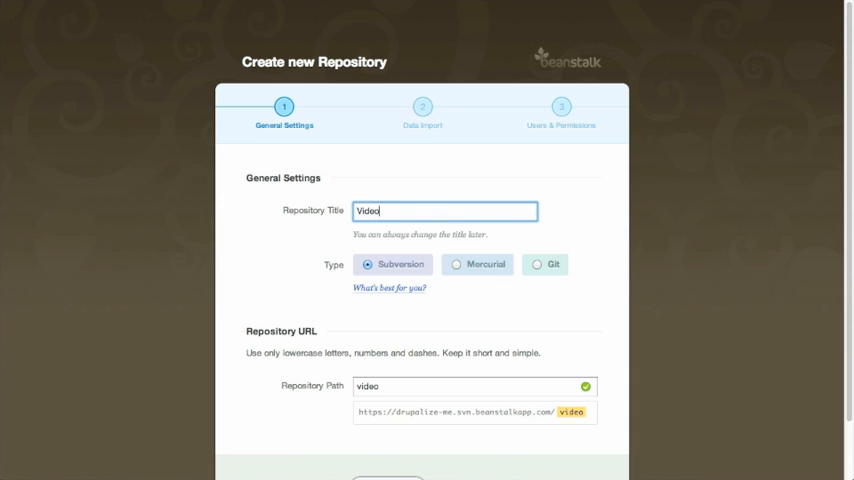
{"action": "type", "text": "test"}
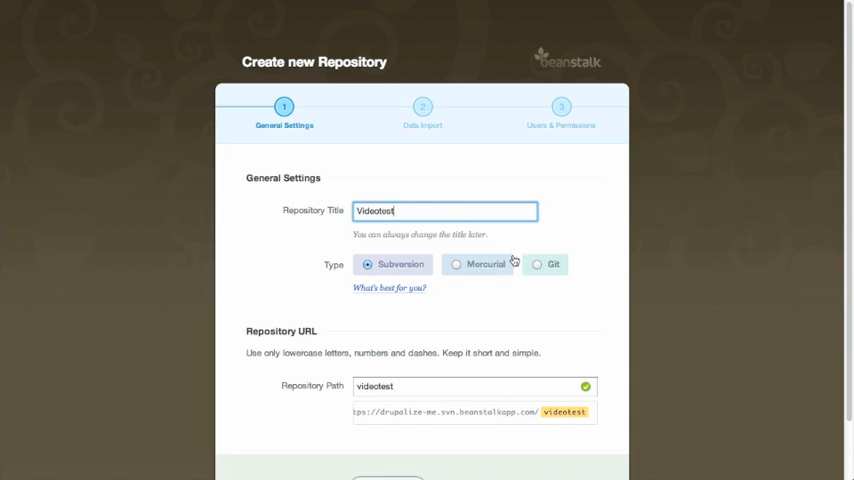
{"action": "left_click", "coordinate": [538, 264]}
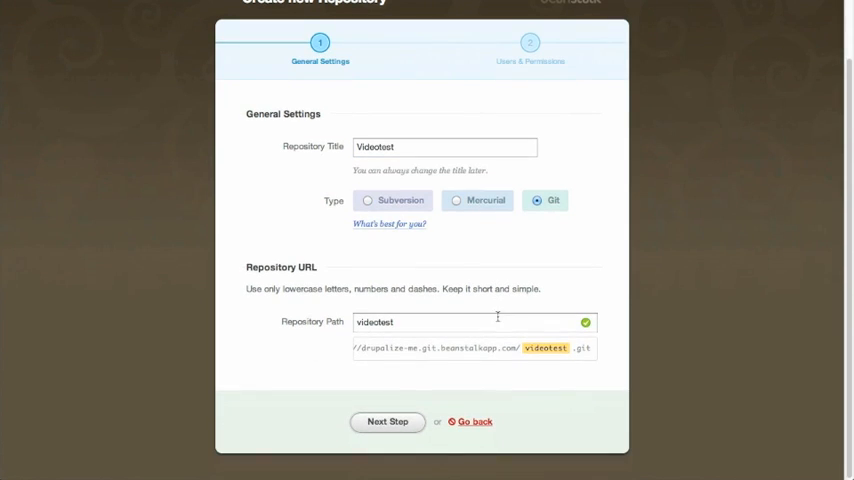
{"action": "mouse_move", "coordinate": [441, 365]}
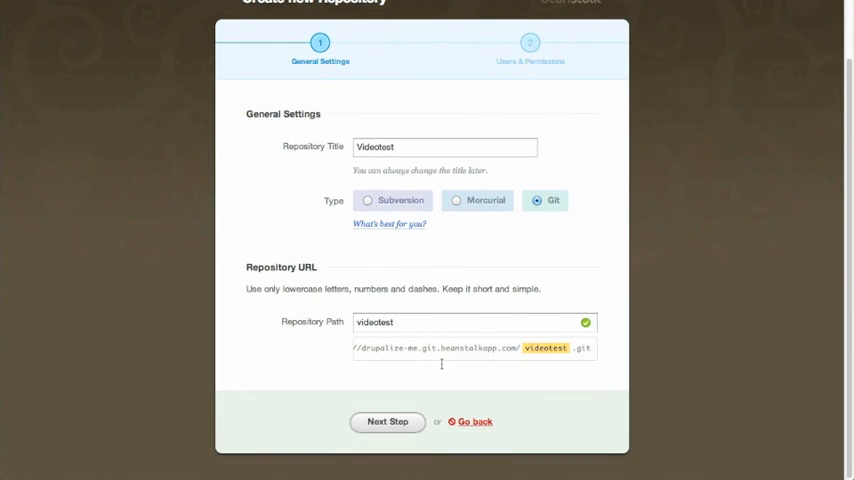
{"action": "left_click", "coordinate": [387, 421]}
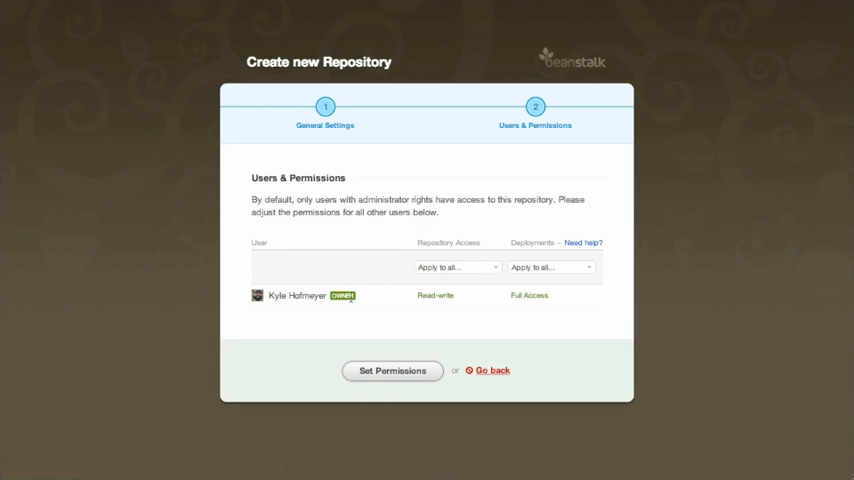
{"action": "mouse_move", "coordinate": [346, 322]}
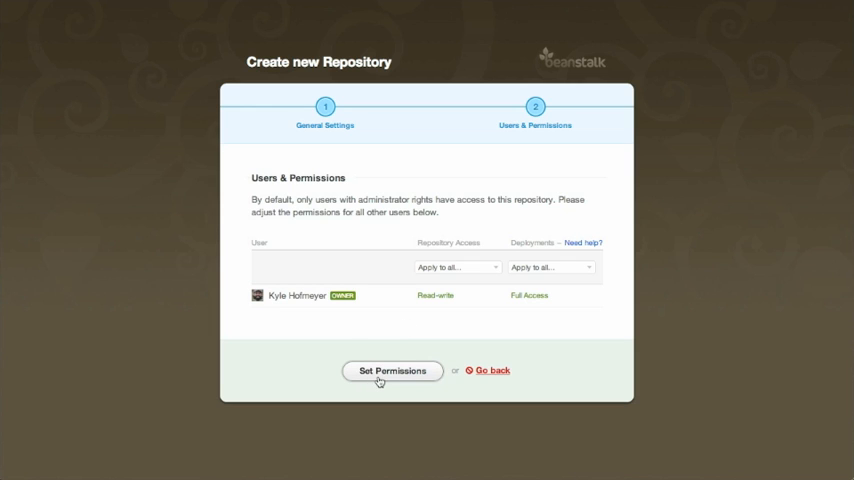
{"action": "left_click", "coordinate": [392, 371]}
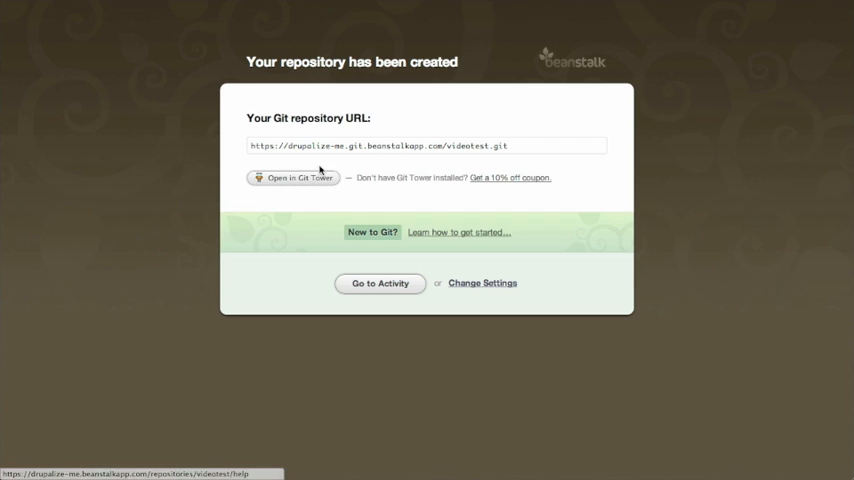
Step: Select and copy the videotest Git URL from the confirmation page
{"action": "left_click", "coordinate": [427, 145]}
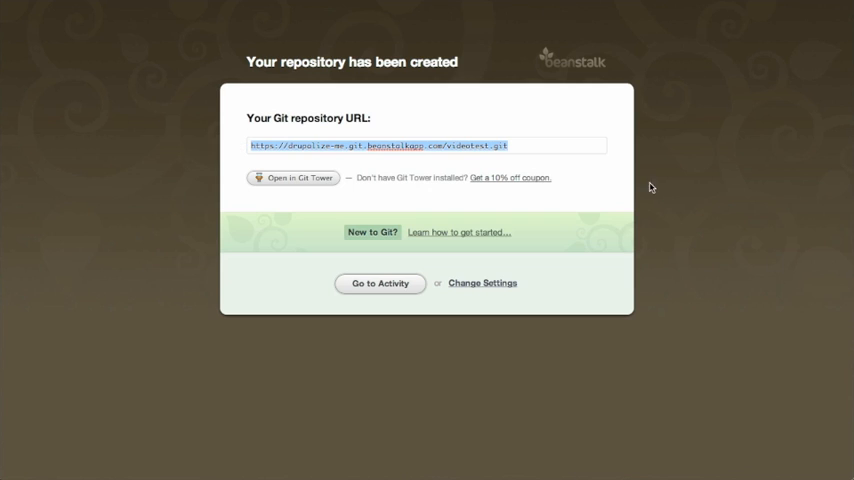
{"action": "mouse_move", "coordinate": [687, 261]}
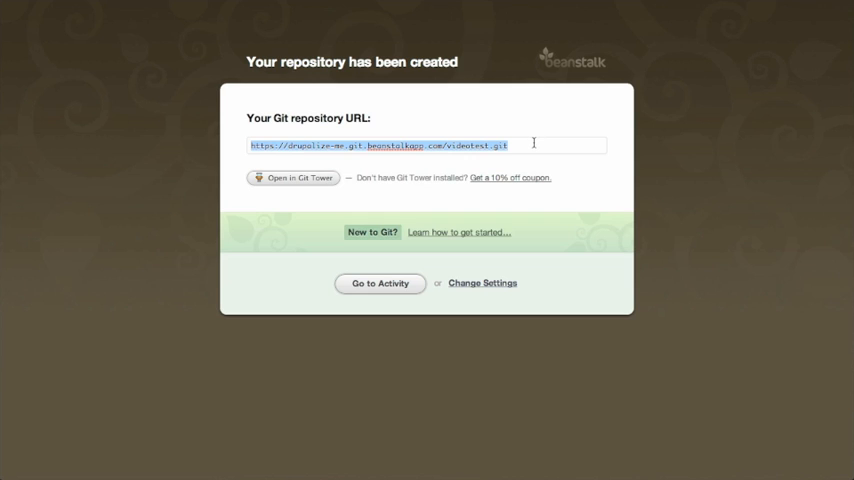
{"action": "mouse_move", "coordinate": [534, 145]}
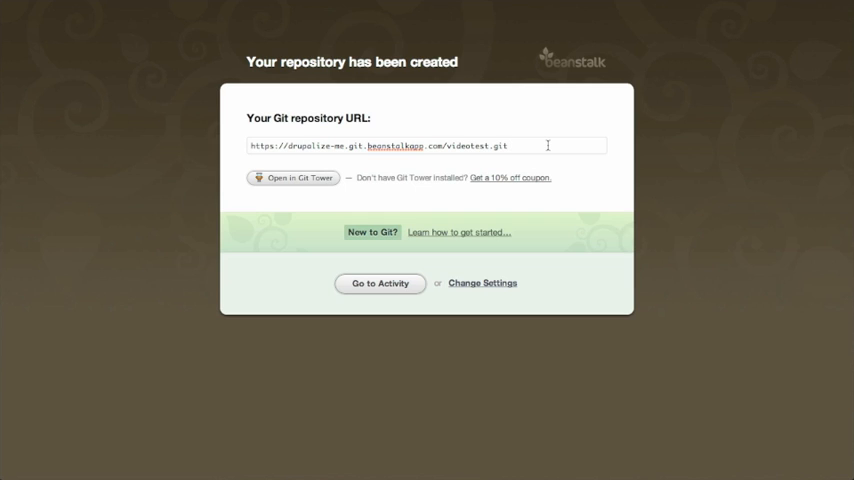
{"action": "triple_click", "coordinate": [428, 146]}
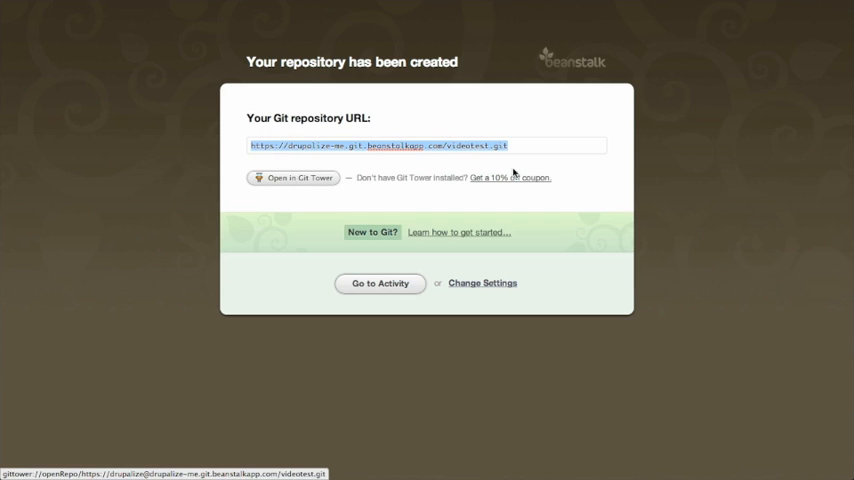
{"action": "left_click", "coordinate": [510, 145]}
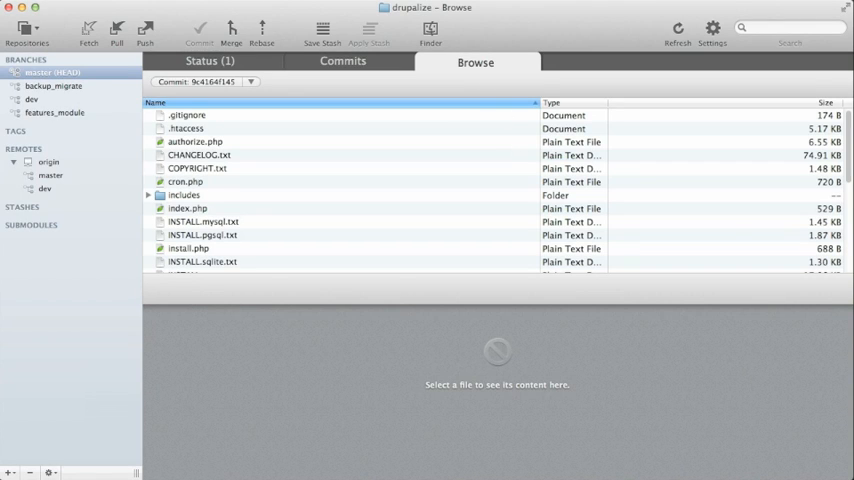
Step: Start cloning the remote repository and enter the username 'drupalze'
{"action": "left_click", "coordinate": [27, 30]}
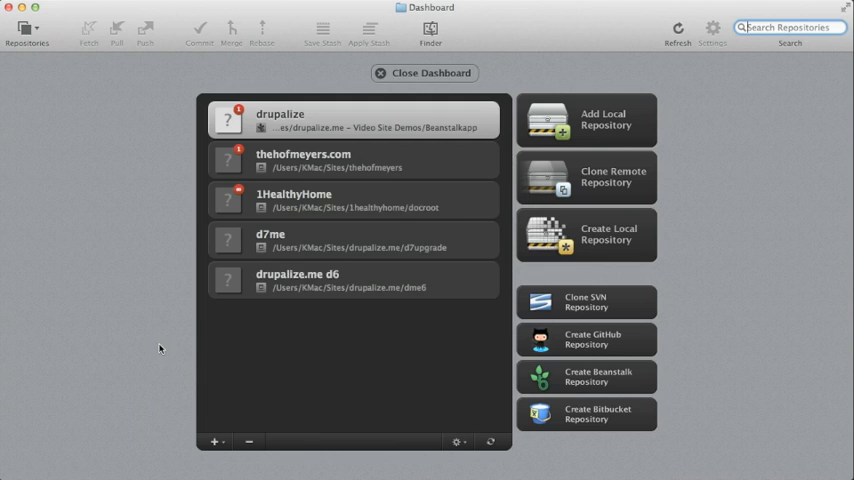
{"action": "left_click", "coordinate": [585, 178]}
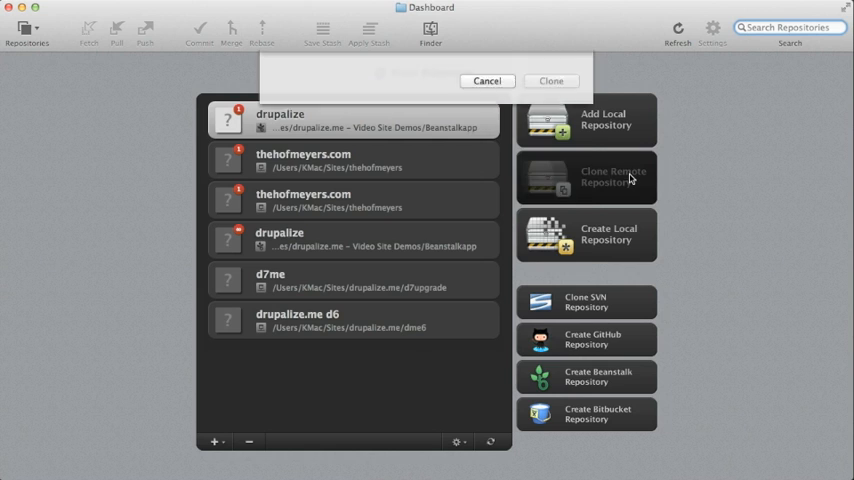
{"action": "left_click", "coordinate": [586, 178]}
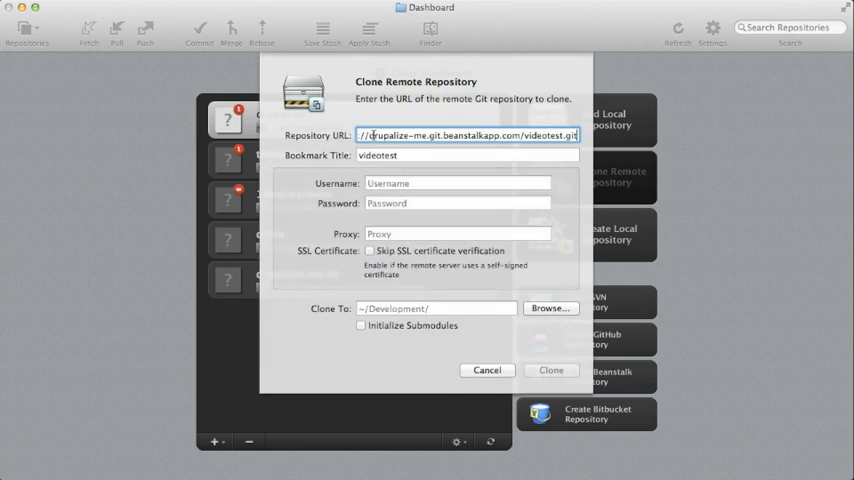
{"action": "left_click", "coordinate": [458, 183]}
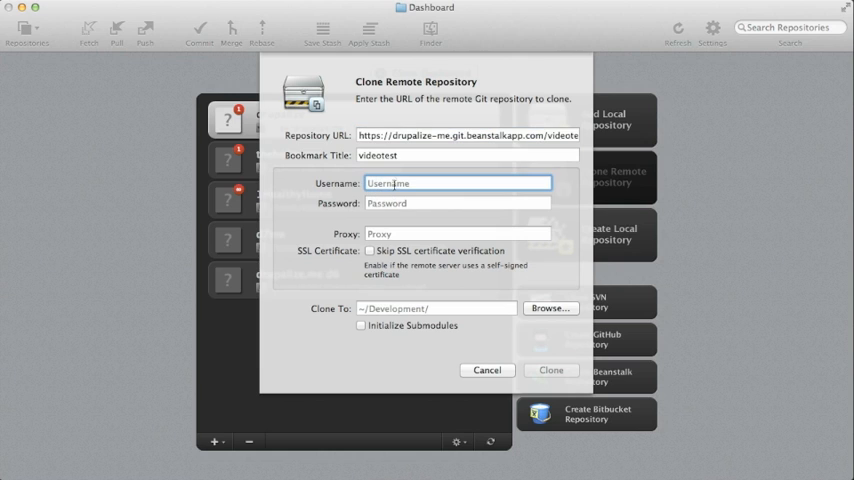
{"action": "type", "text": "drupalze"}
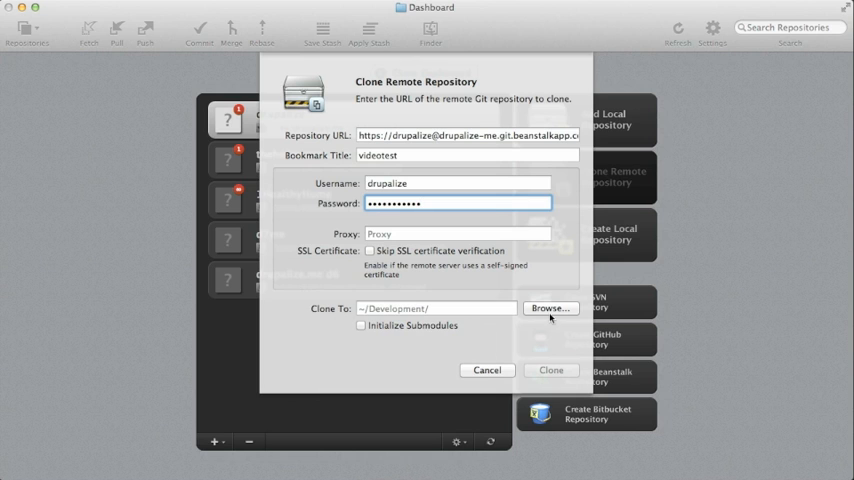
Step: Create a new Demo folder as the clone destination
{"action": "left_click", "coordinate": [550, 308]}
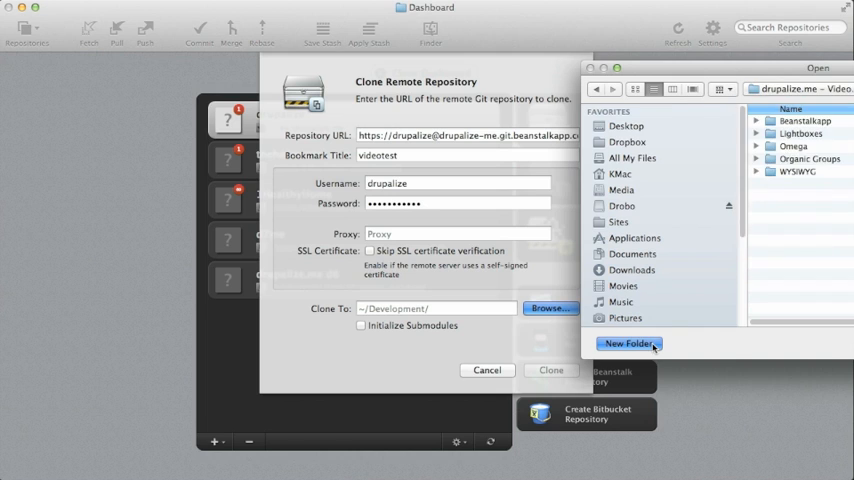
{"action": "left_click", "coordinate": [629, 343]}
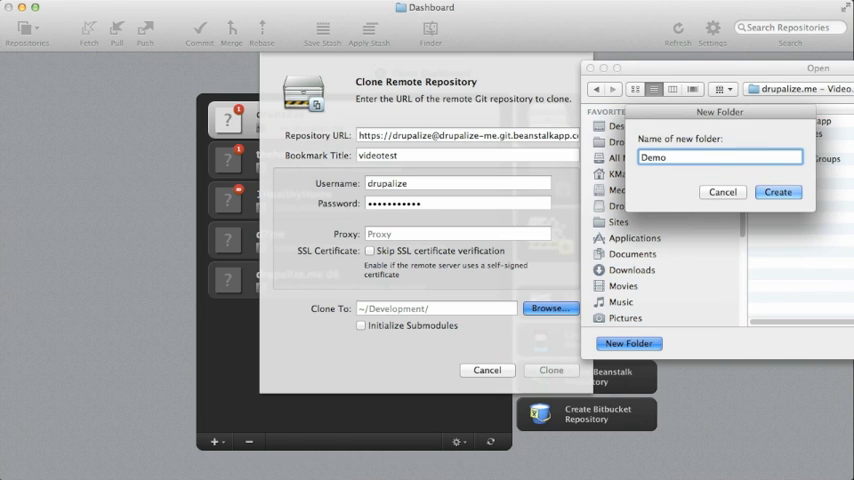
{"action": "left_click", "coordinate": [778, 191]}
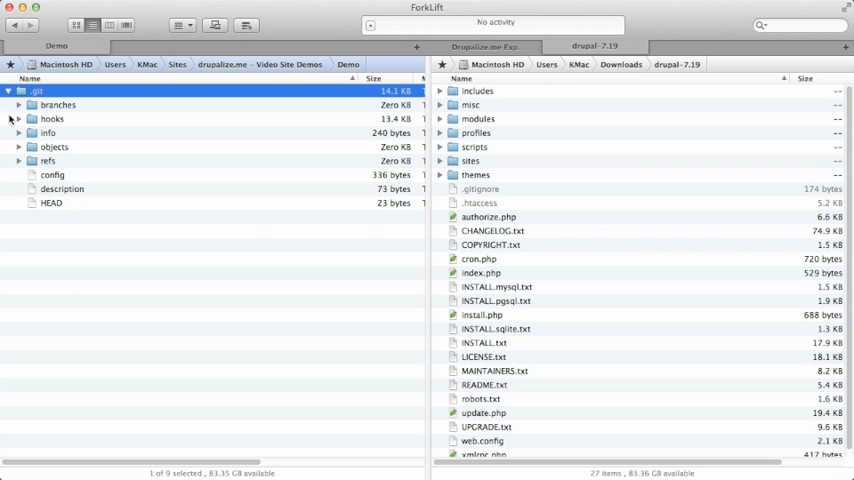
Step: Collapse .git in the Demo pane and select all Drupal 7.19 files
{"action": "left_click", "coordinate": [8, 90]}
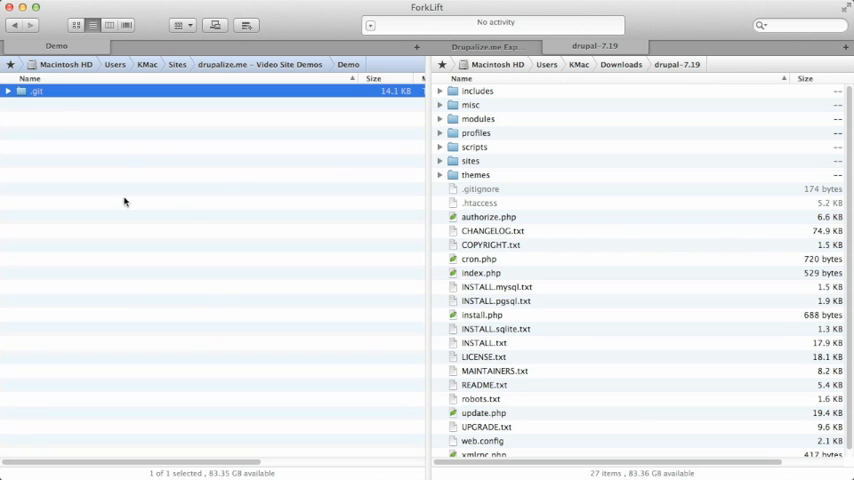
{"action": "mouse_move", "coordinate": [46, 87]}
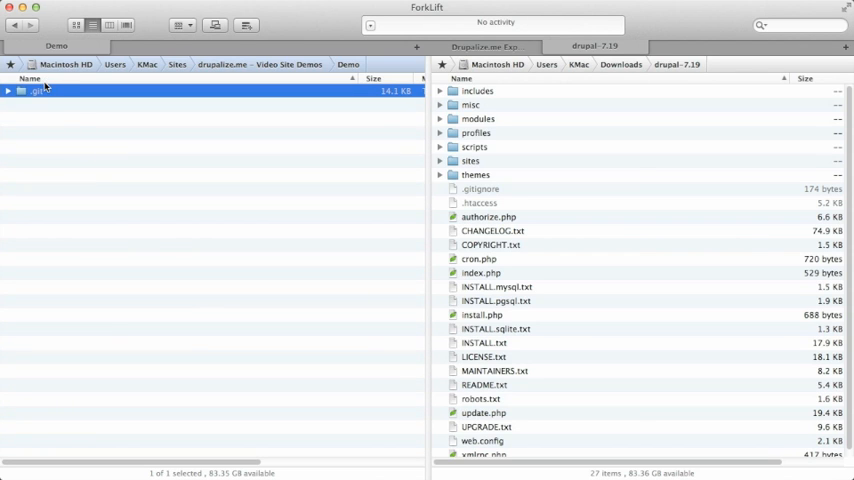
{"action": "mouse_move", "coordinate": [240, 171]}
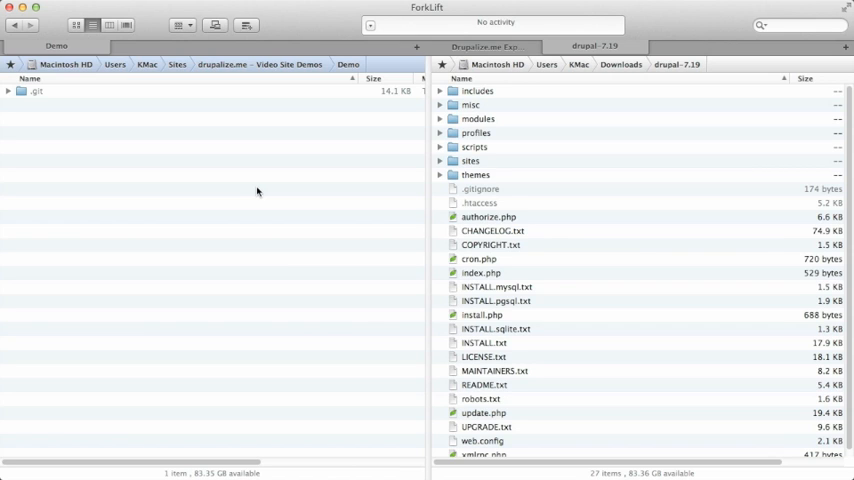
{"action": "mouse_move", "coordinate": [564, 80]}
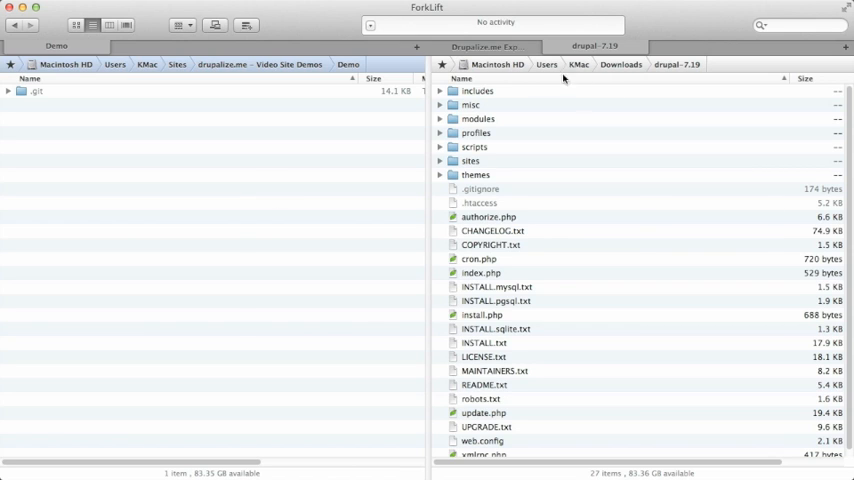
{"action": "left_click", "coordinate": [477, 90]}
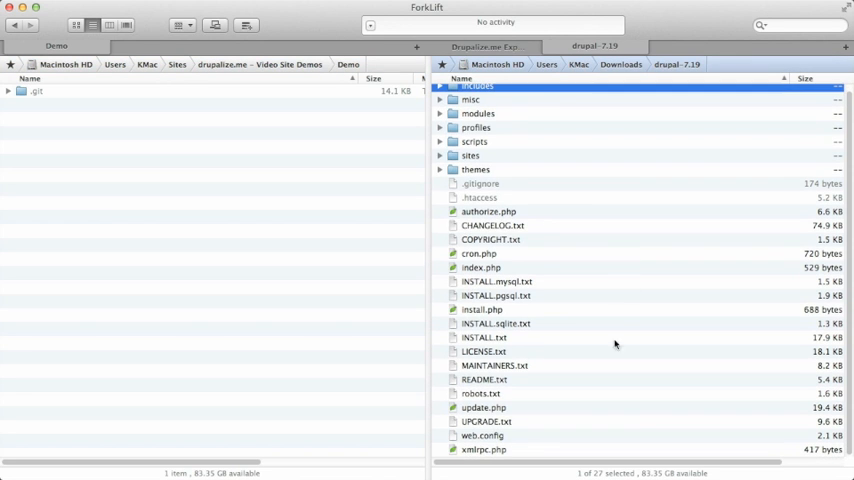
{"action": "key", "text": "cmd+a"}
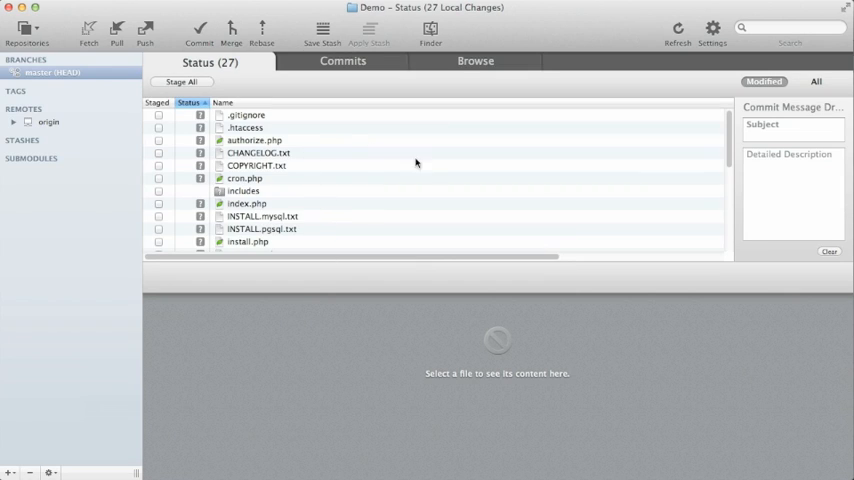
Step: Stage all 1056 untracked Drupal files with Stage All
{"action": "scroll", "scroll_direction": "down", "scroll_amount": 3}
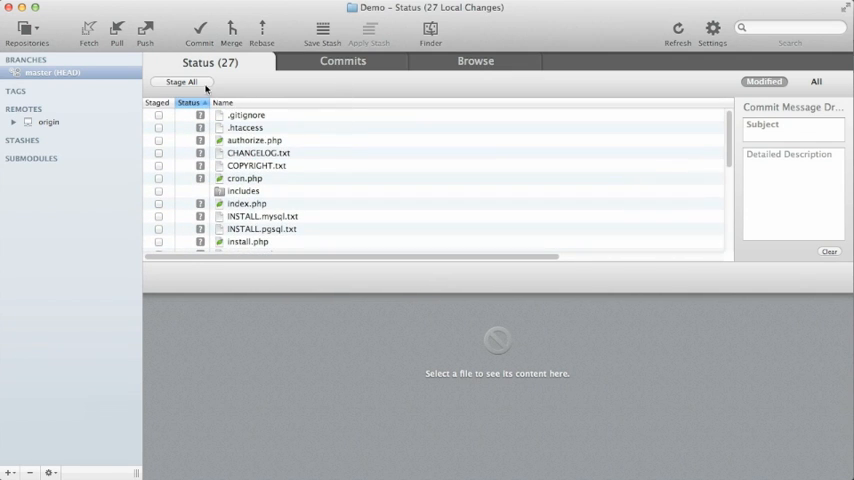
{"action": "left_click", "coordinate": [183, 81]}
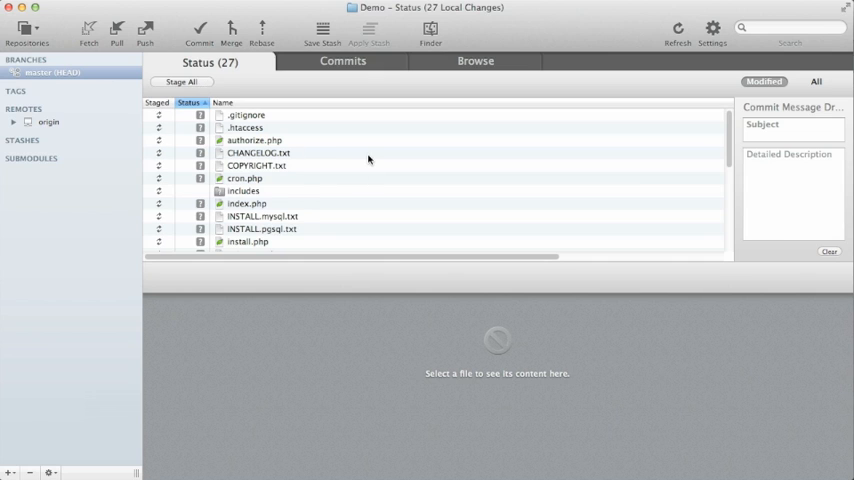
{"action": "left_click", "coordinate": [183, 81]}
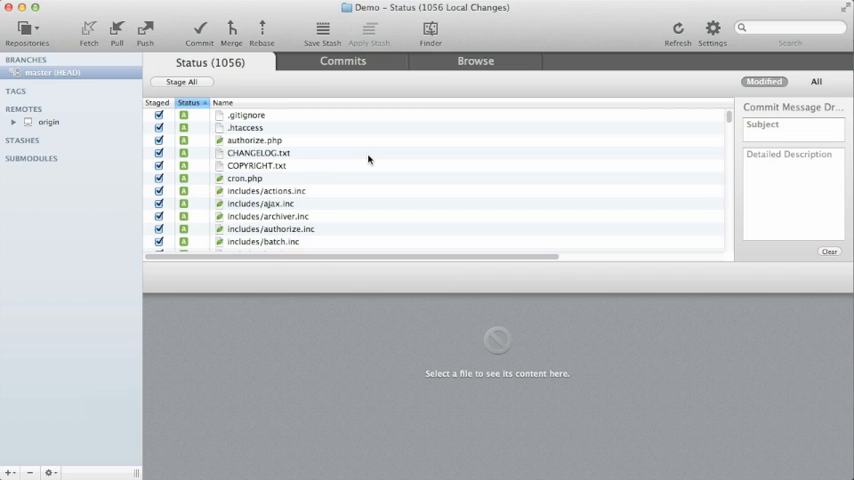
{"action": "mouse_move", "coordinate": [319, 160]}
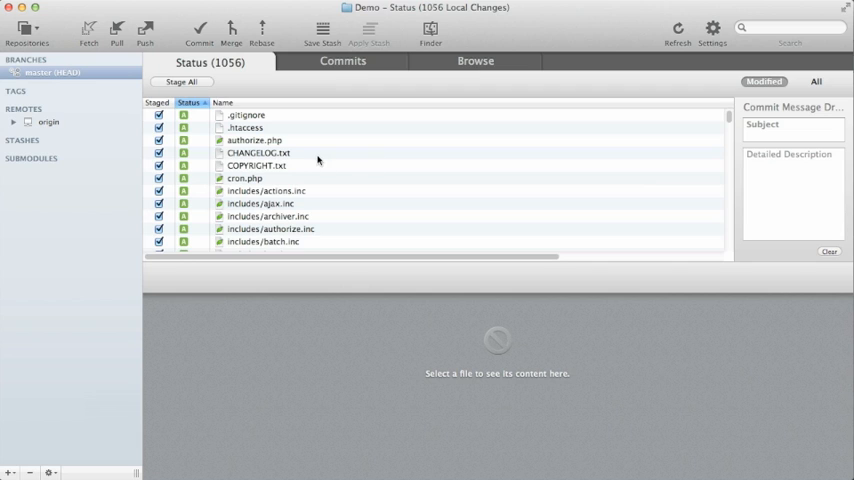
{"action": "mouse_move", "coordinate": [162, 111]}
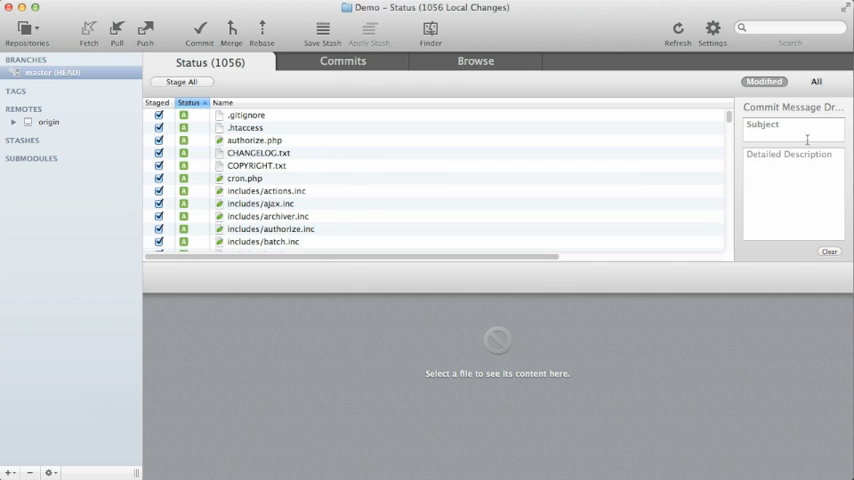
Step: Commit the staged files with subject 'First Commit' and confirm the dialog
{"action": "type", "text": "First C"}
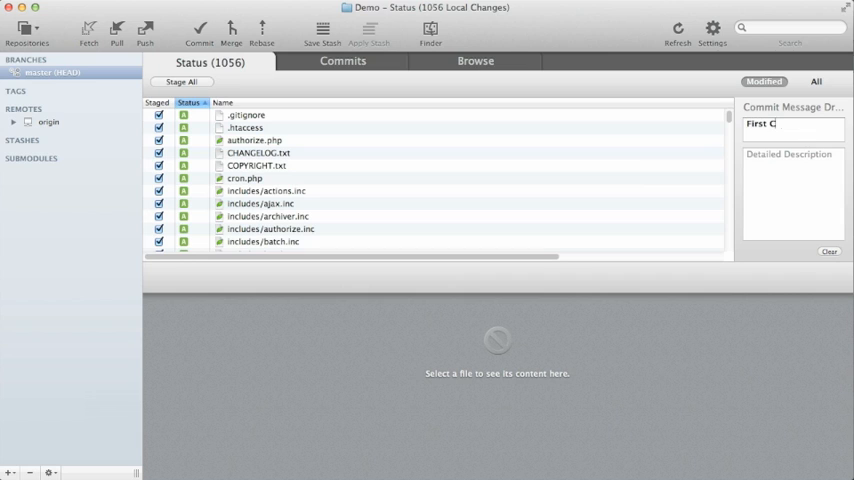
{"action": "type", "text": "ommit"}
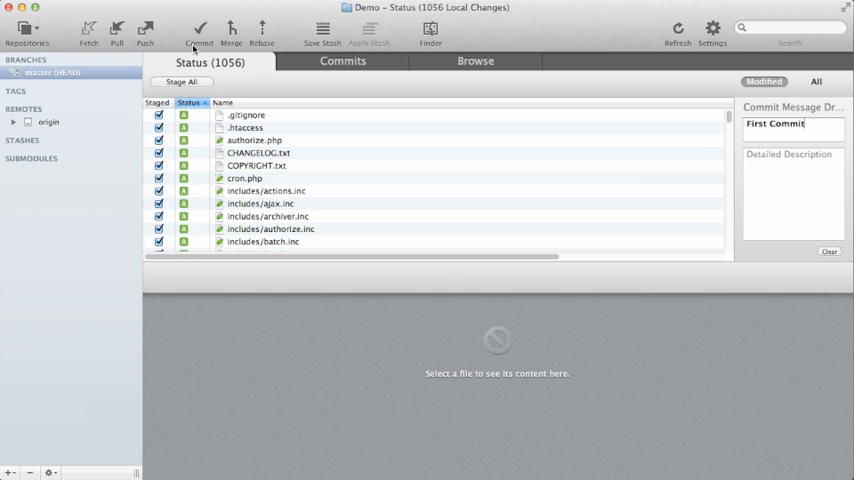
{"action": "mouse_move", "coordinate": [58, 72]}
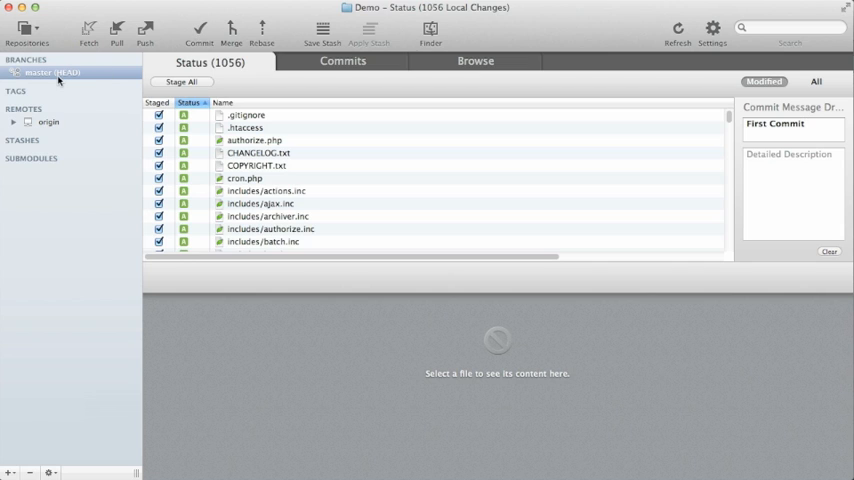
{"action": "mouse_move", "coordinate": [52, 72]}
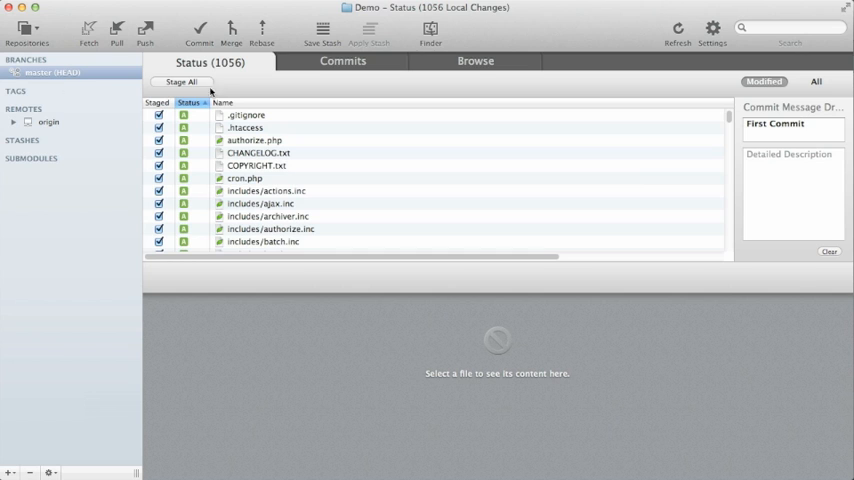
{"action": "left_click", "coordinate": [199, 30]}
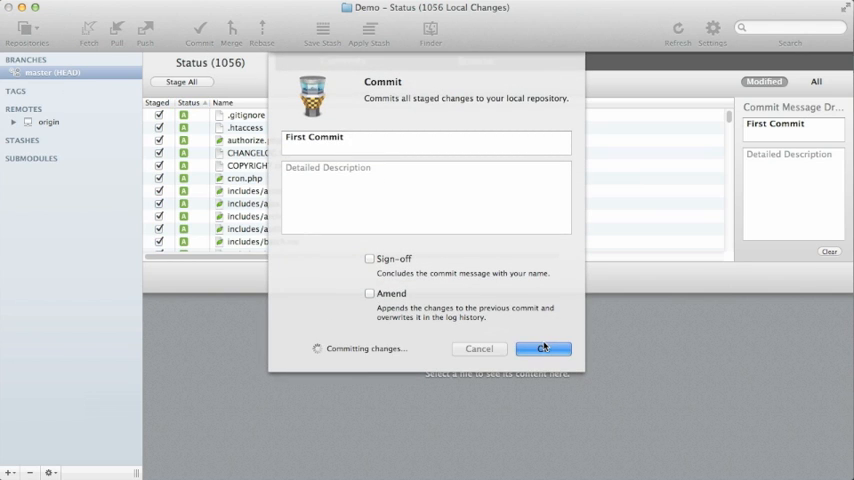
{"action": "left_click", "coordinate": [543, 348]}
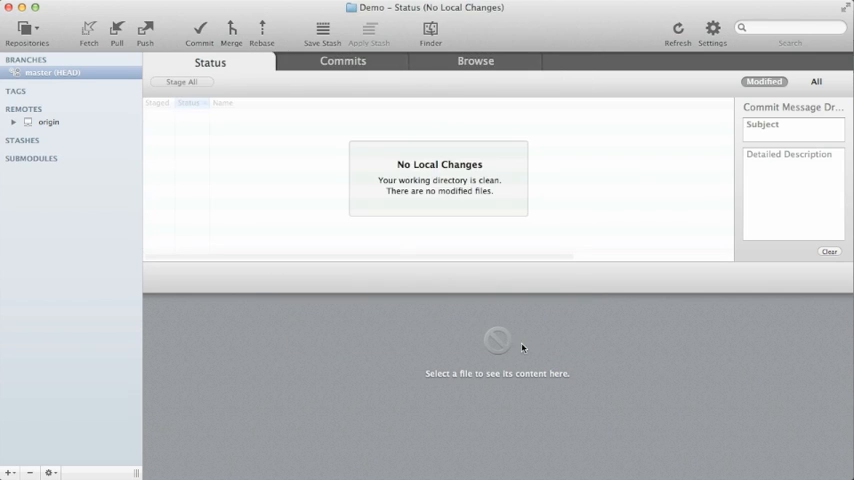
{"action": "mouse_move", "coordinate": [423, 226]}
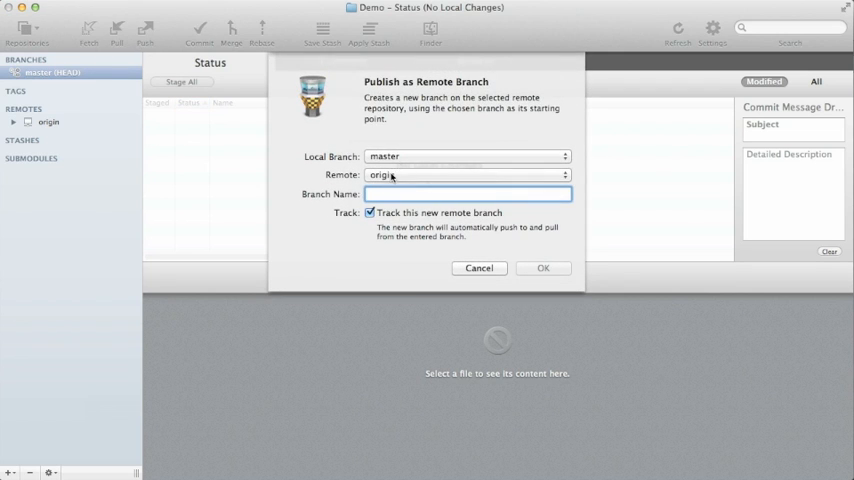
Step: Enter 'master' as the remote branch name and confirm publishing to origin
{"action": "left_click", "coordinate": [468, 193]}
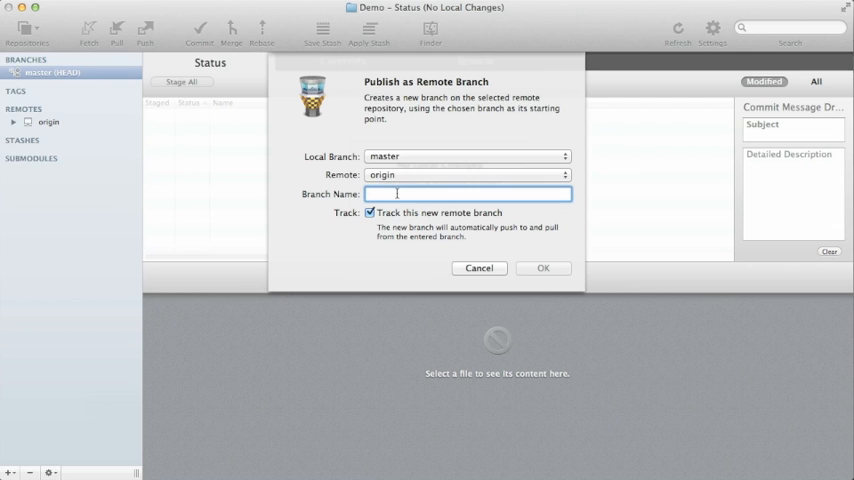
{"action": "type", "text": "master"}
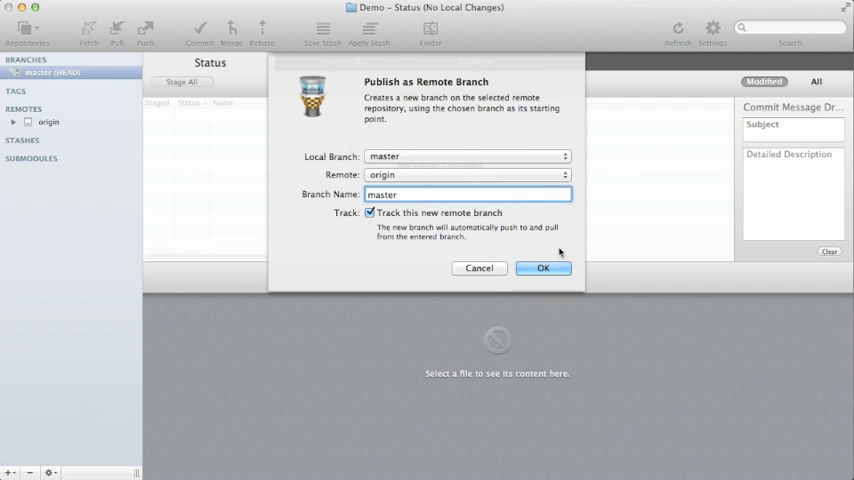
{"action": "mouse_move", "coordinate": [501, 216]}
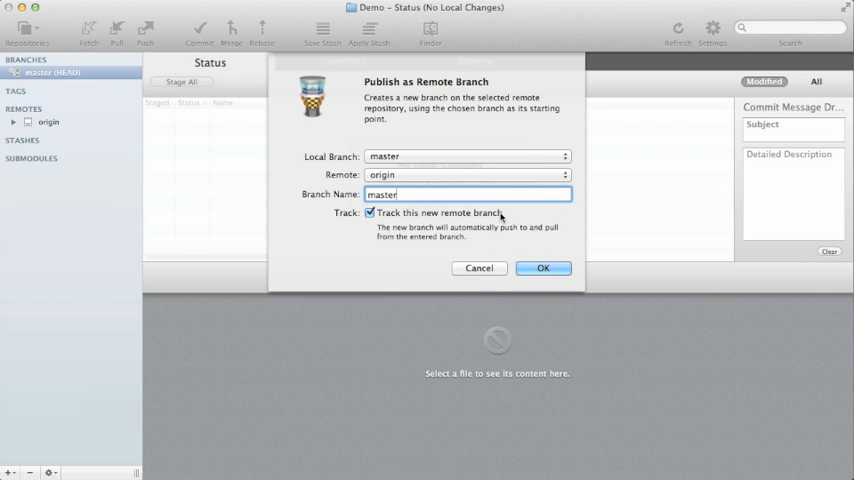
{"action": "mouse_move", "coordinate": [534, 283]}
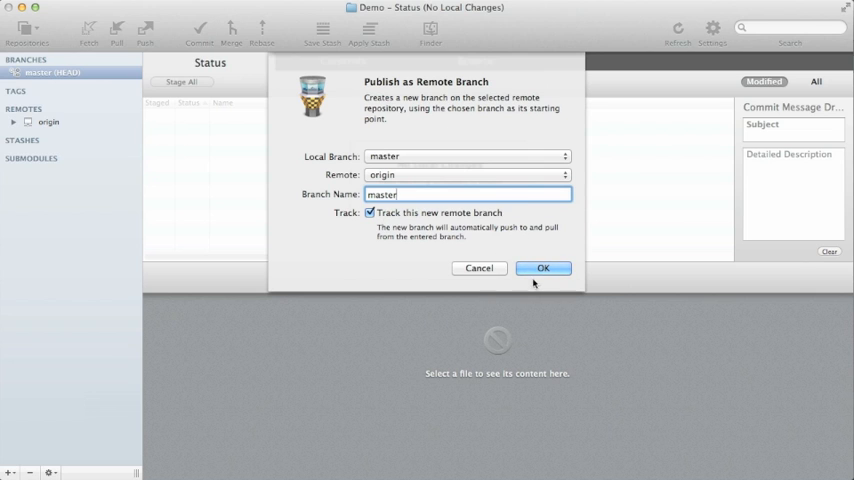
{"action": "left_click", "coordinate": [543, 267]}
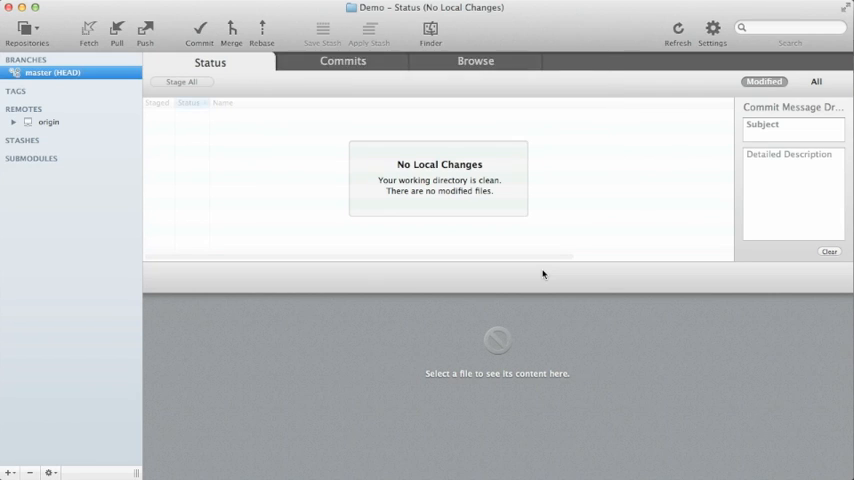
{"action": "mouse_move", "coordinate": [503, 114]}
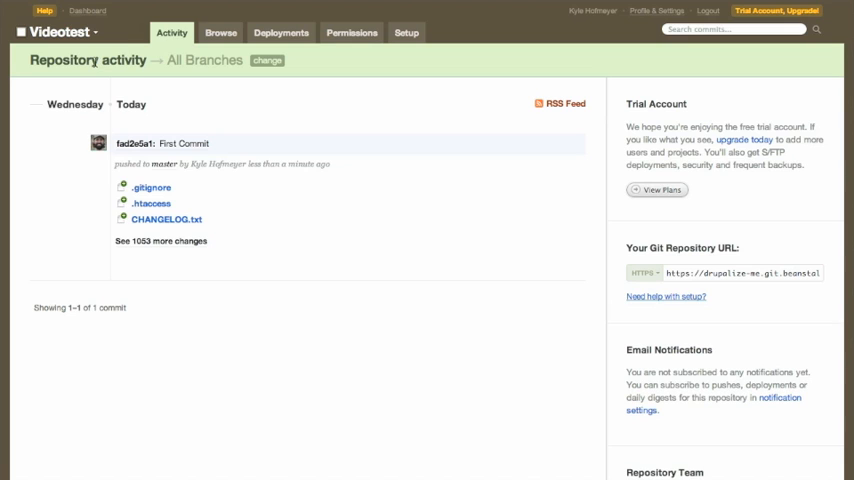
{"action": "mouse_move", "coordinate": [184, 143]}
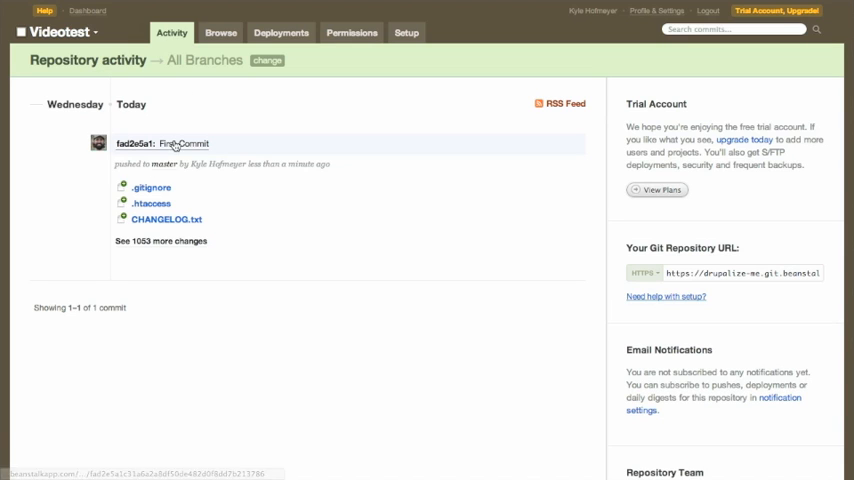
{"action": "mouse_move", "coordinate": [393, 234]}
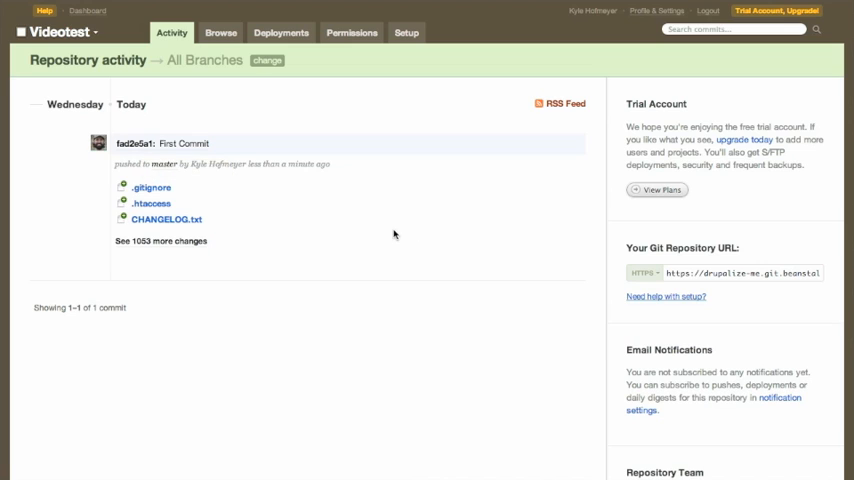